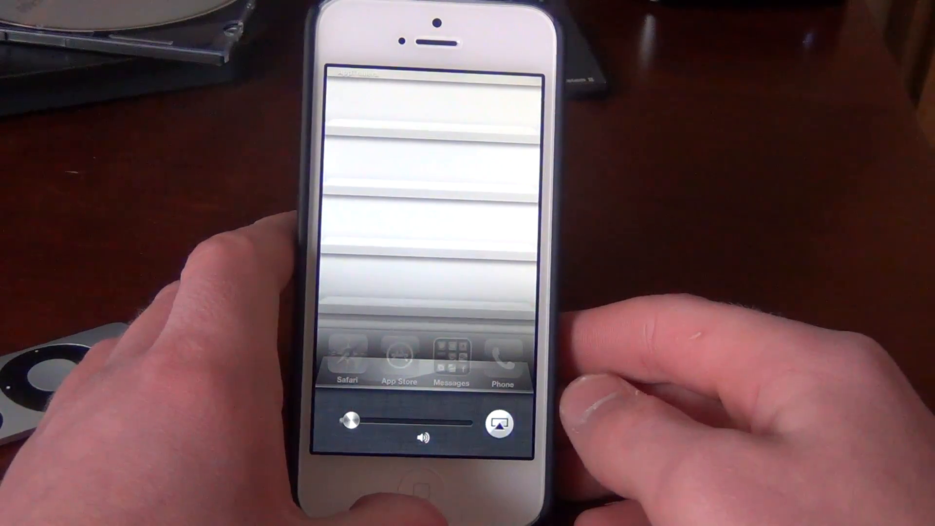
- Route AirPlay output from the iPhone to the Apple TV with Mirroring OFF and close the list
left_click(500, 424)
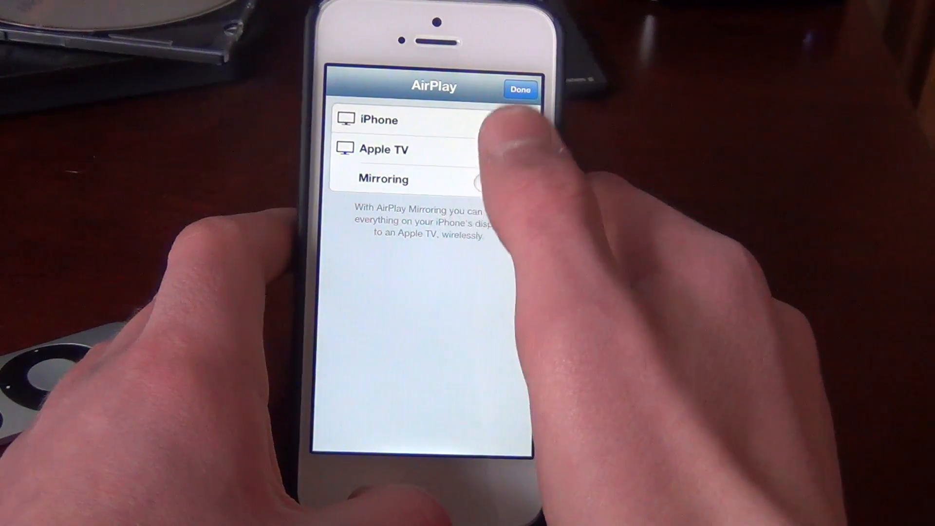
left_click(382, 120)
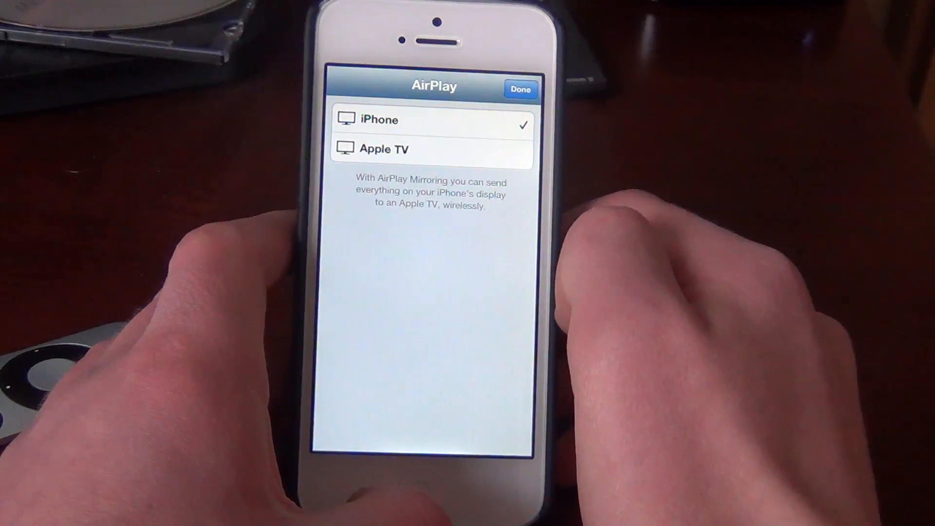
left_click(394, 150)
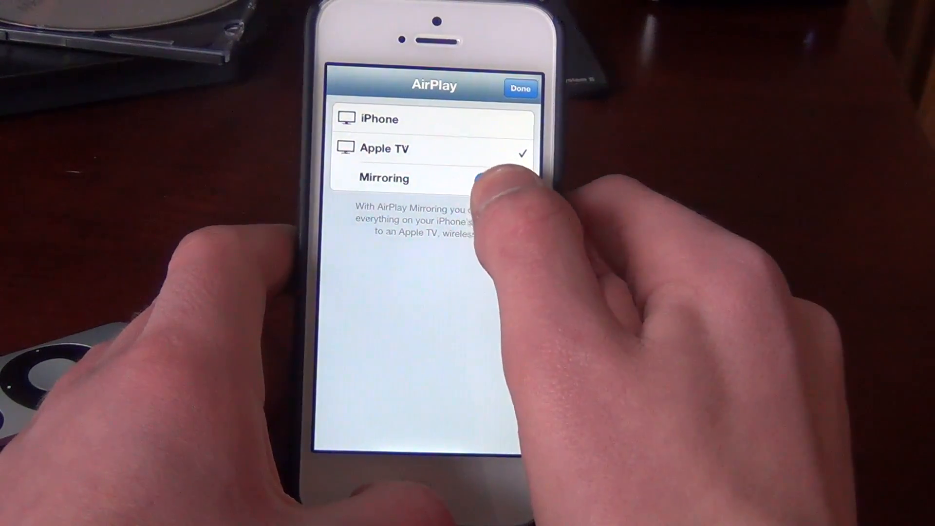
left_click(500, 182)
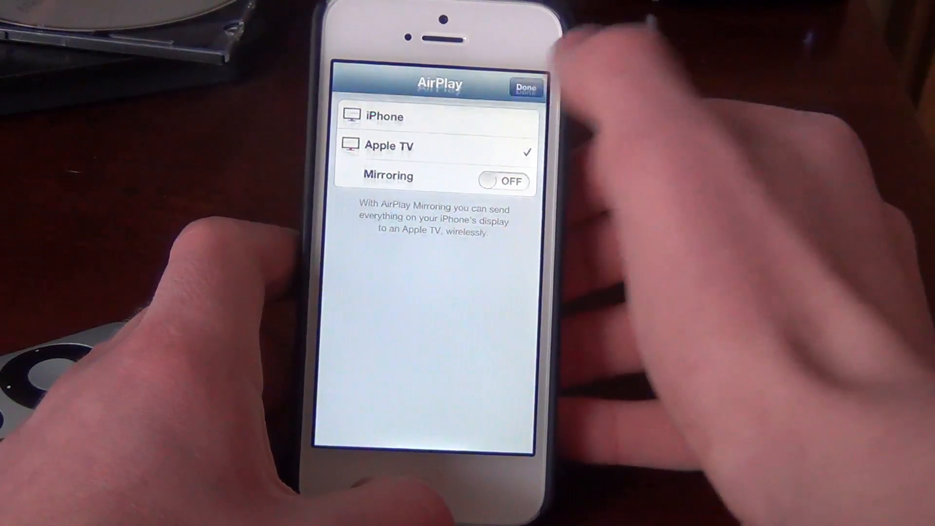
left_click(526, 84)
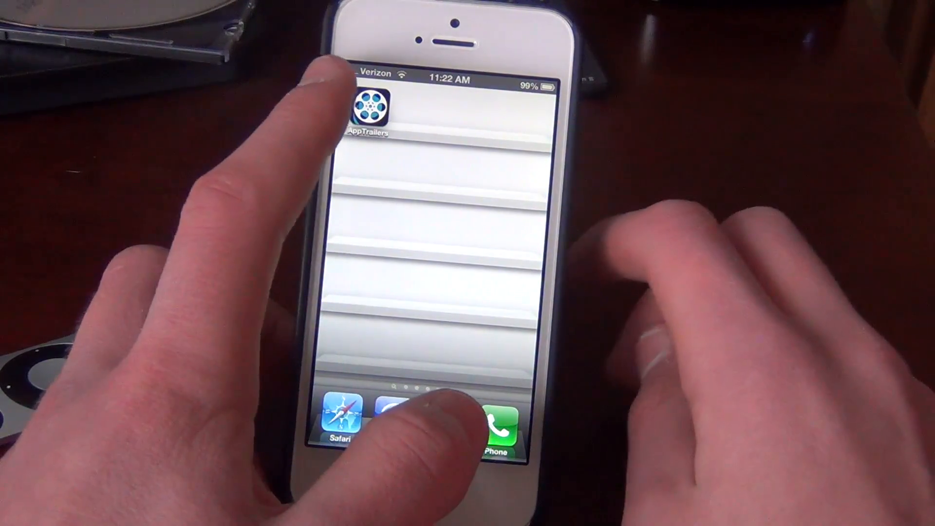
- Launch AppTrailers from the home screen and choose a trailer from the featured list
left_click(374, 111)
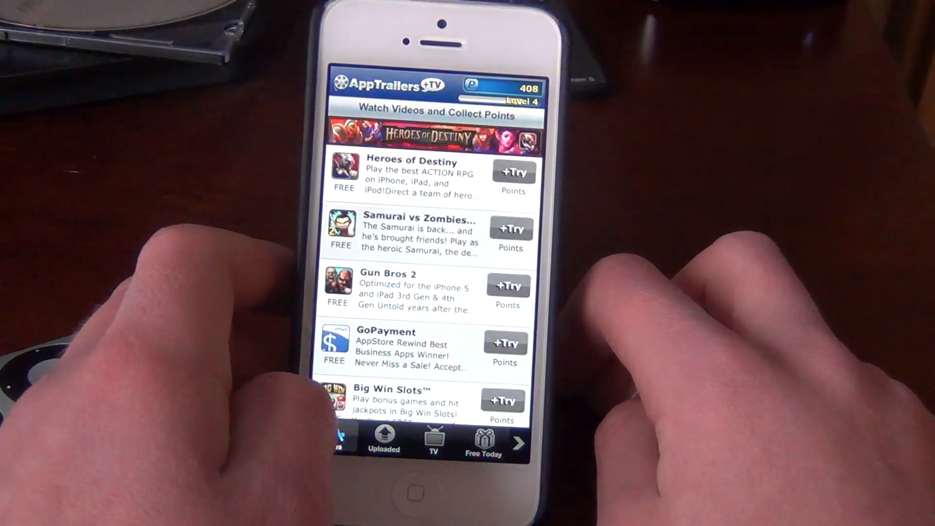
scroll("down", 3)
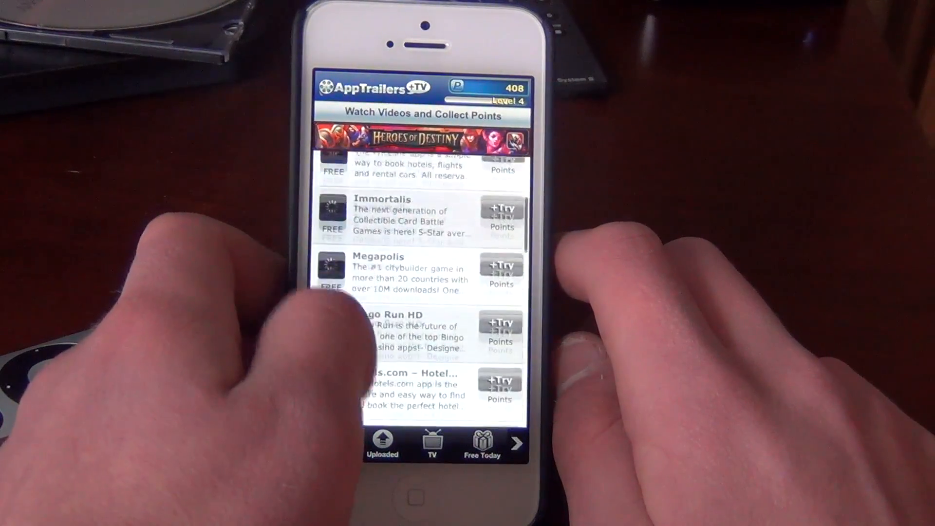
left_click(333, 444)
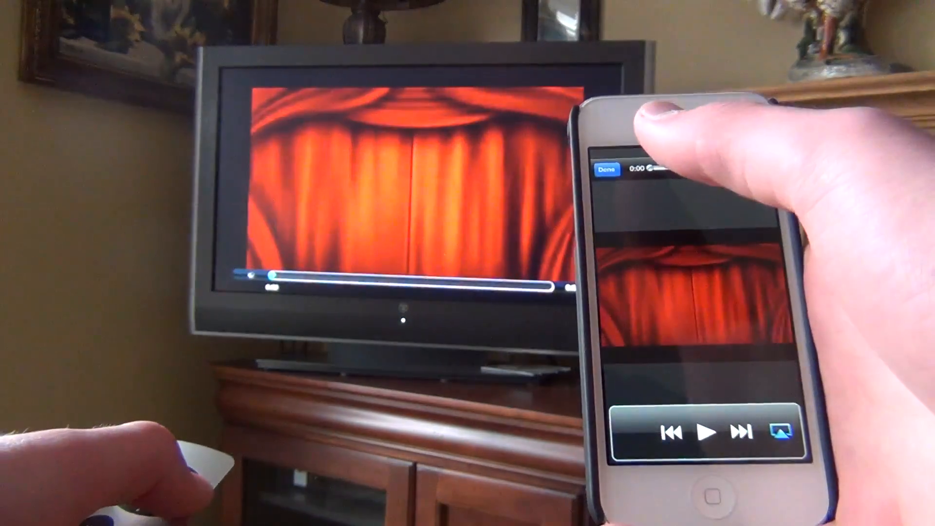
- Play the SCRABBLE Free trailer on the TV, accept the reward alert, and start the next trailer
left_click(709, 433)
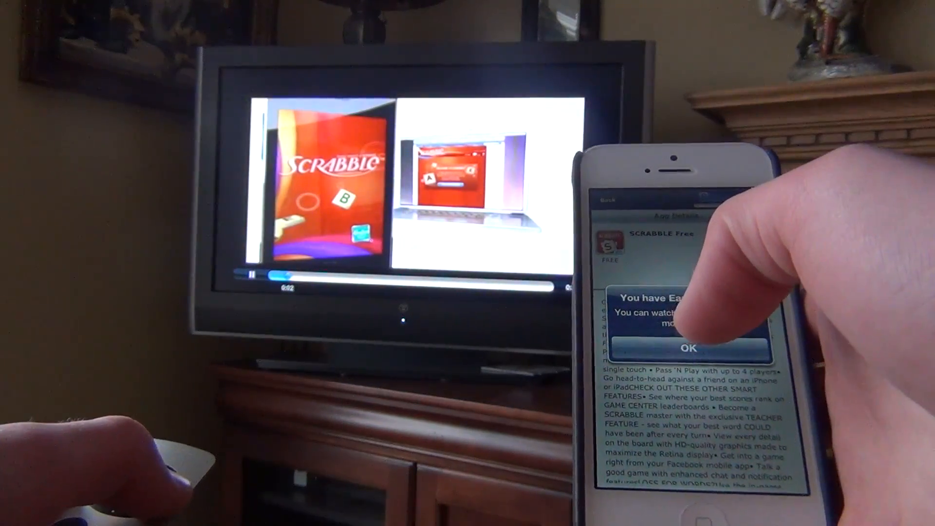
left_click(689, 348)
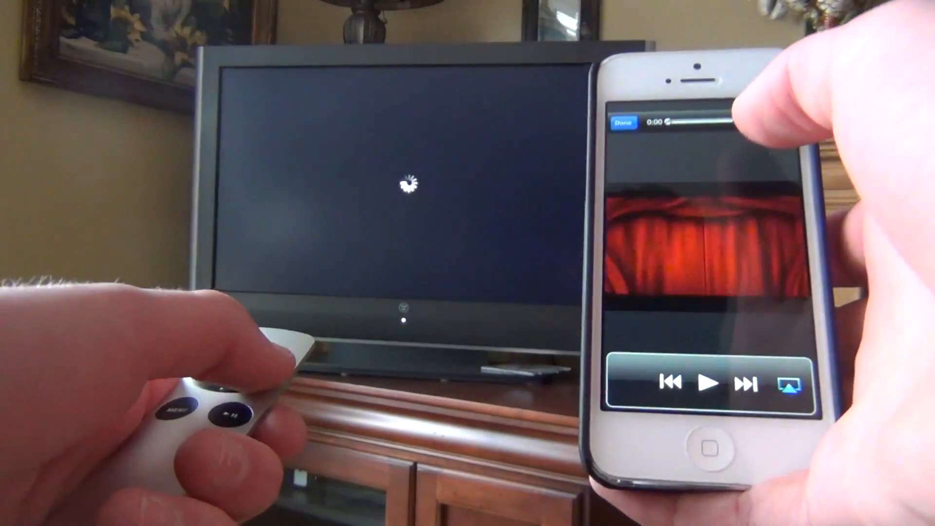
left_click(709, 383)
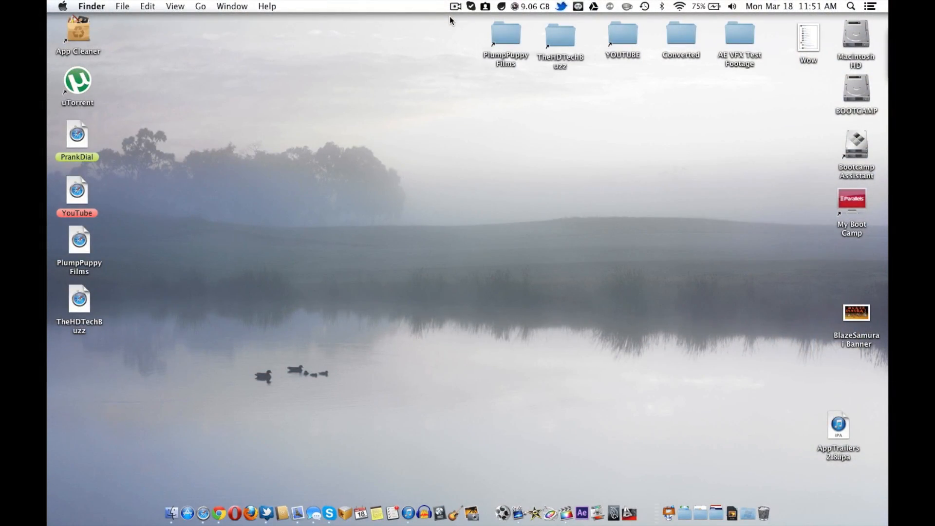
mouse_move(444, 46)
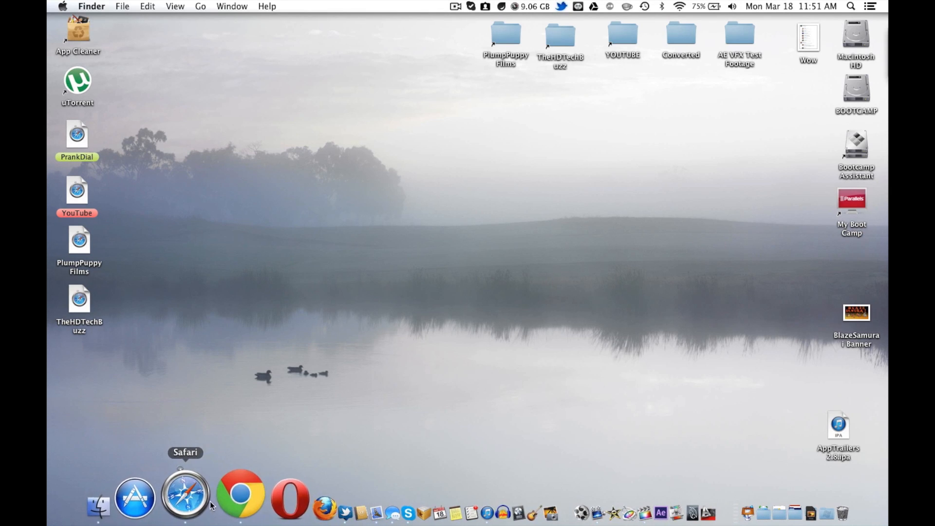
left_click(185, 495)
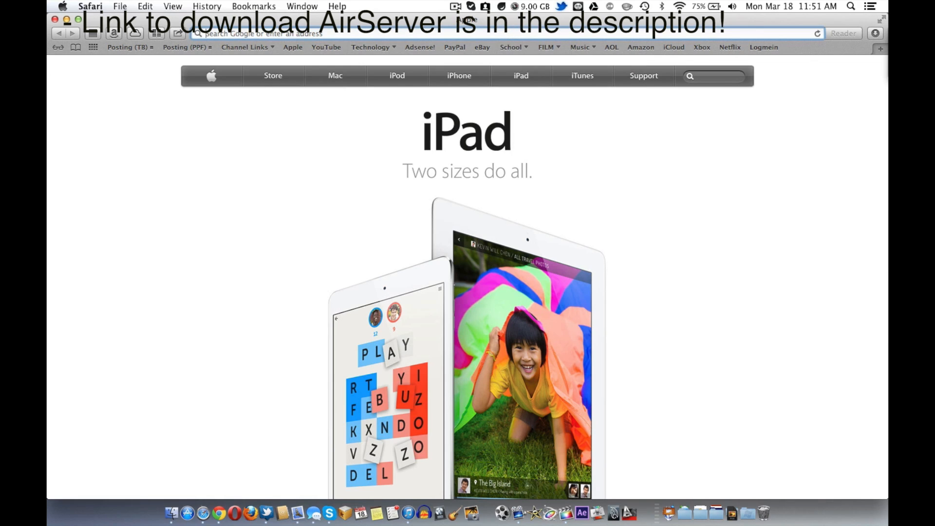
type("www.airserverapp.com")
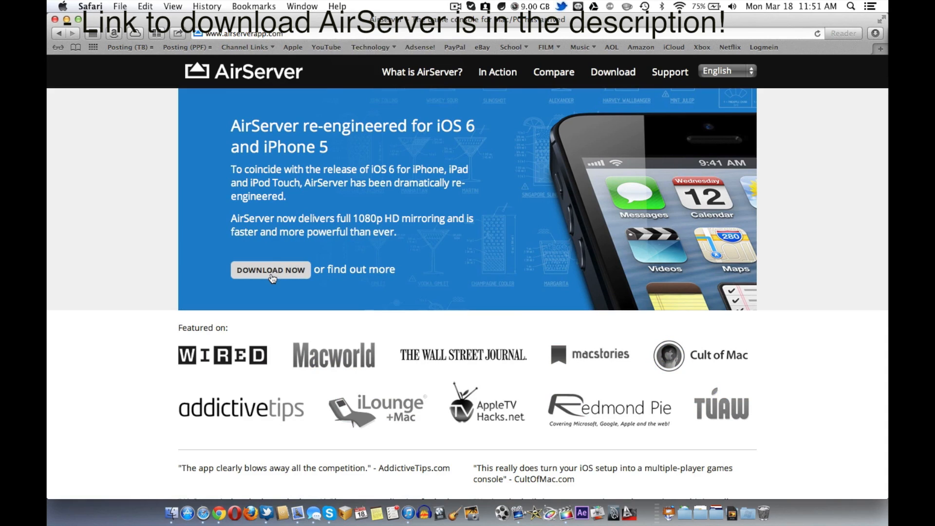
left_click(270, 269)
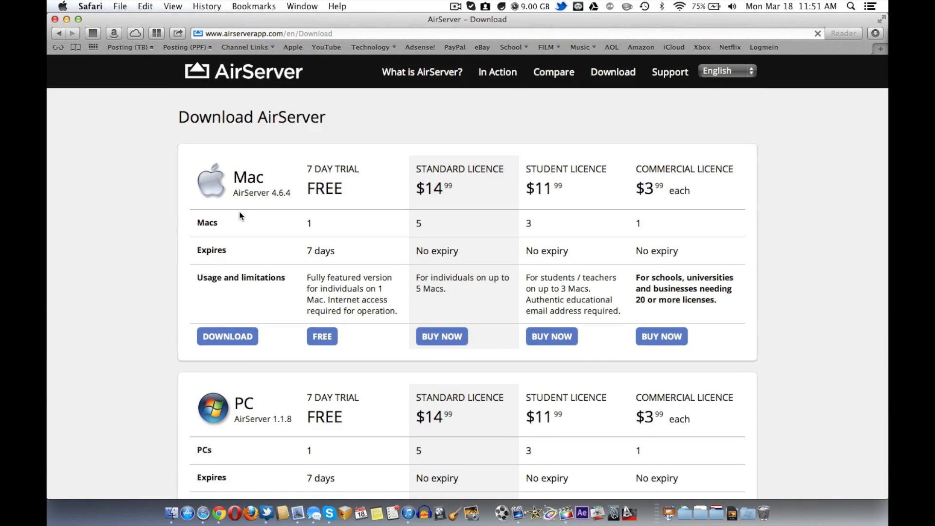
scroll("down", 3)
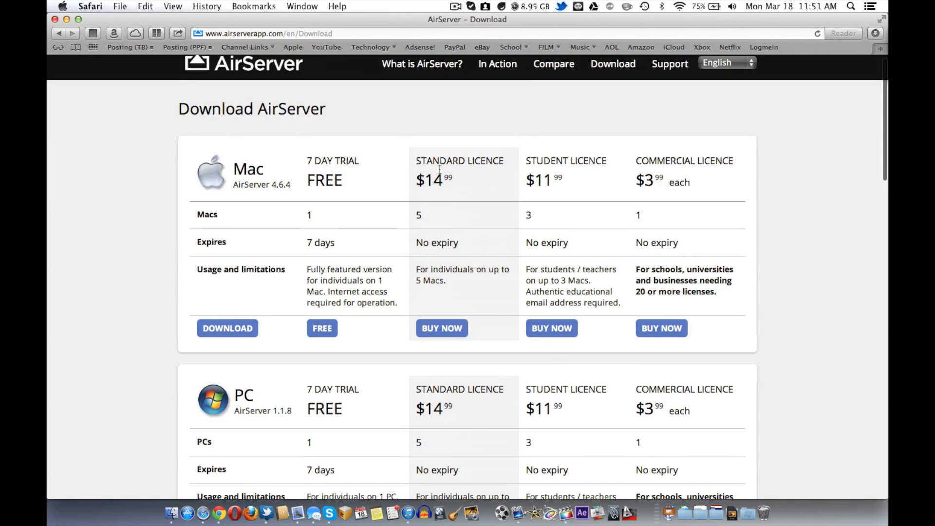
double_click(656, 180)
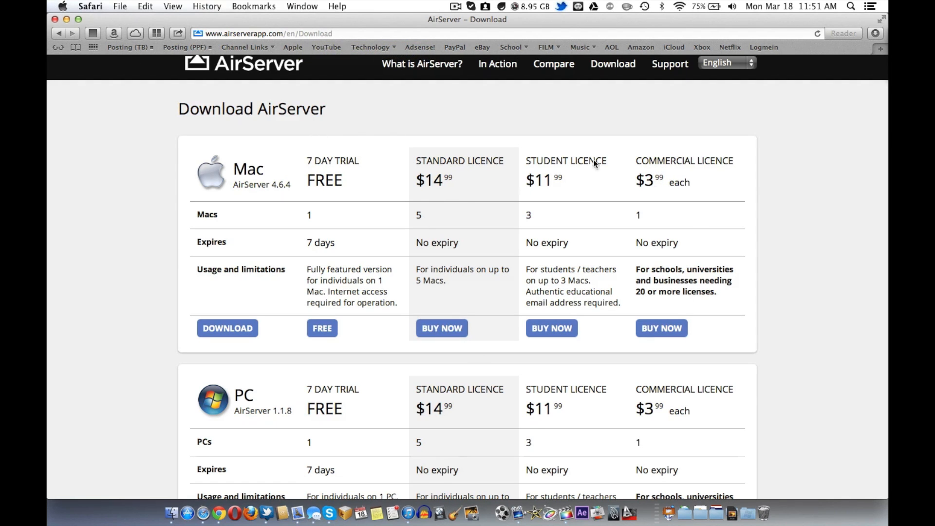
scroll("down", 3)
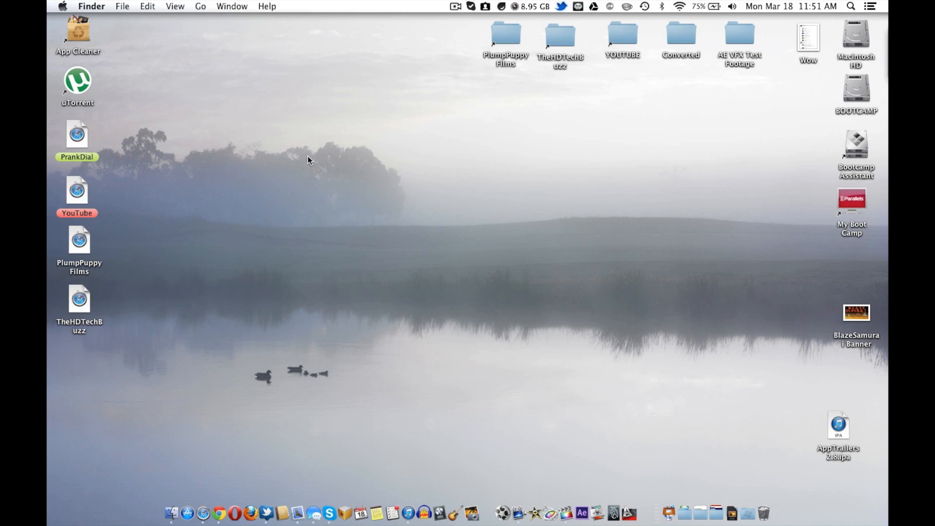
- Launch AirServer via Alfred search 'air' and accept the Activation Successful alert
type("air")
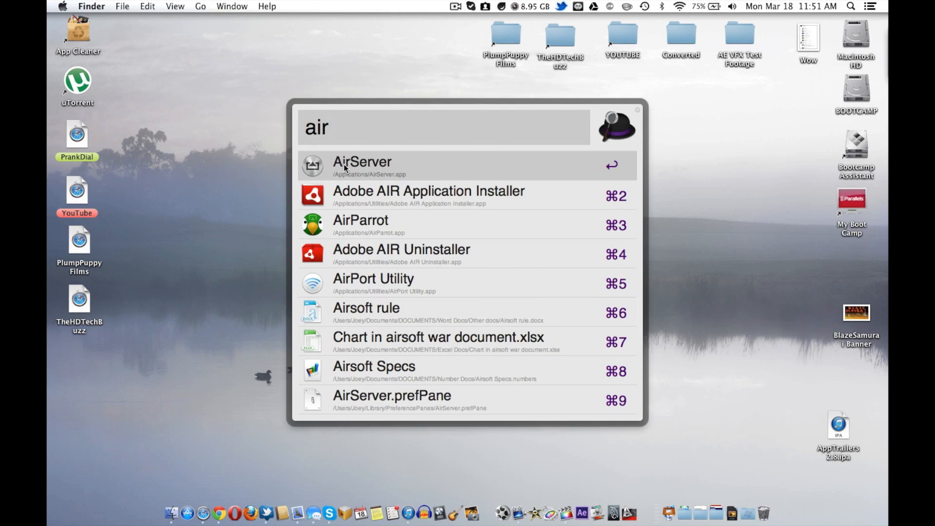
key("escape")
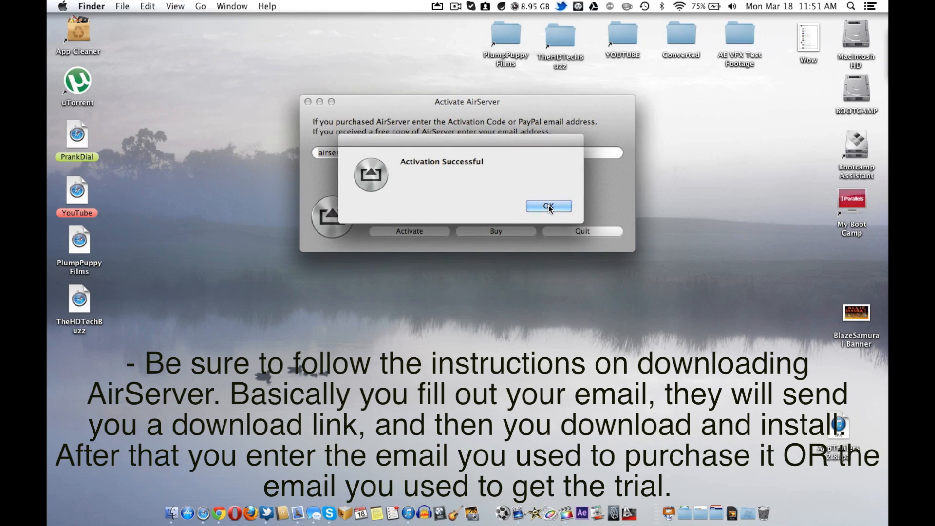
left_click(548, 206)
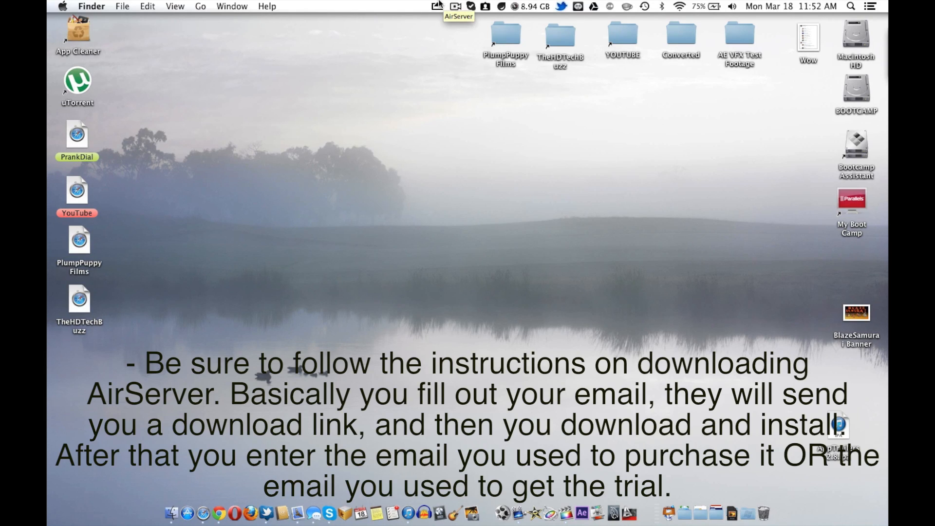
mouse_move(435, 207)
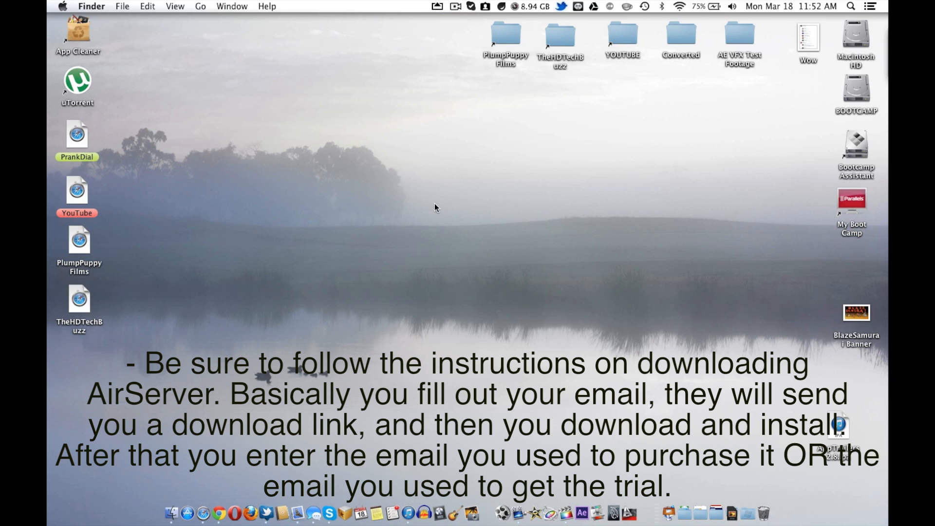
mouse_move(455, 232)
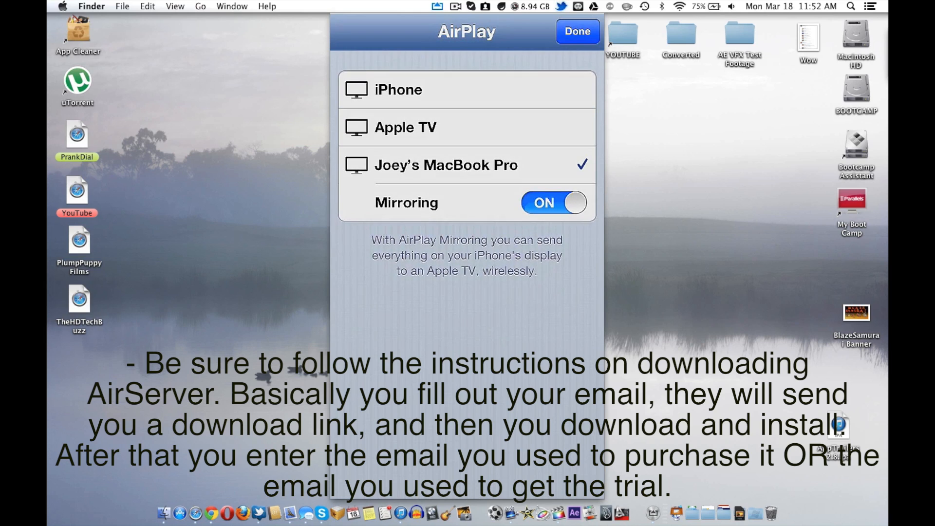
- Select the MacBook Pro as the iPhone's AirPlay destination with Mirroring ON and confirm
left_click(467, 154)
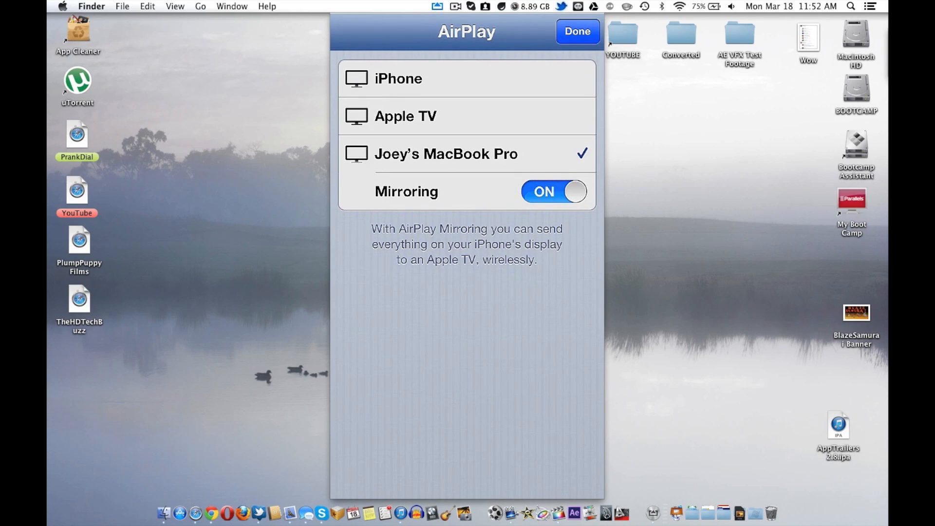
left_click(576, 31)
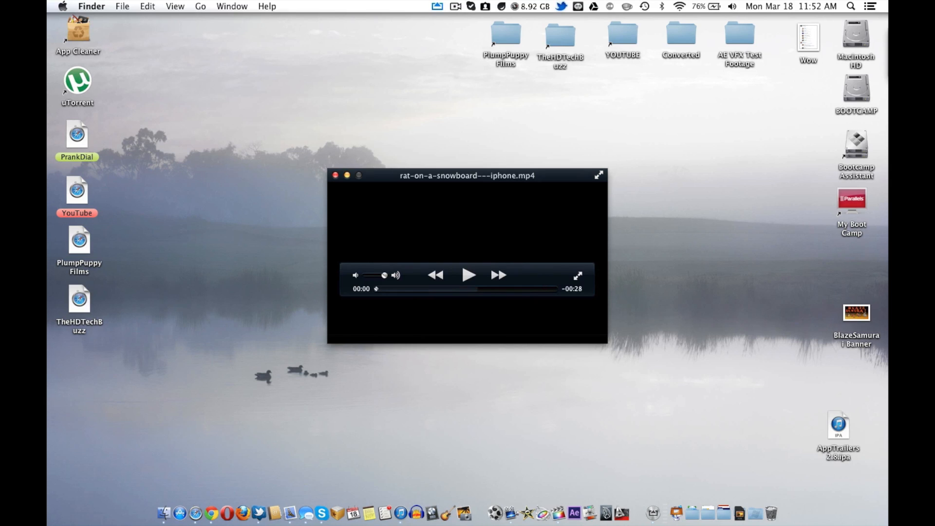
- Play and pause the rat-on-a-snowboard---iphone.mp4 trailer and reposition its window
left_click(469, 275)
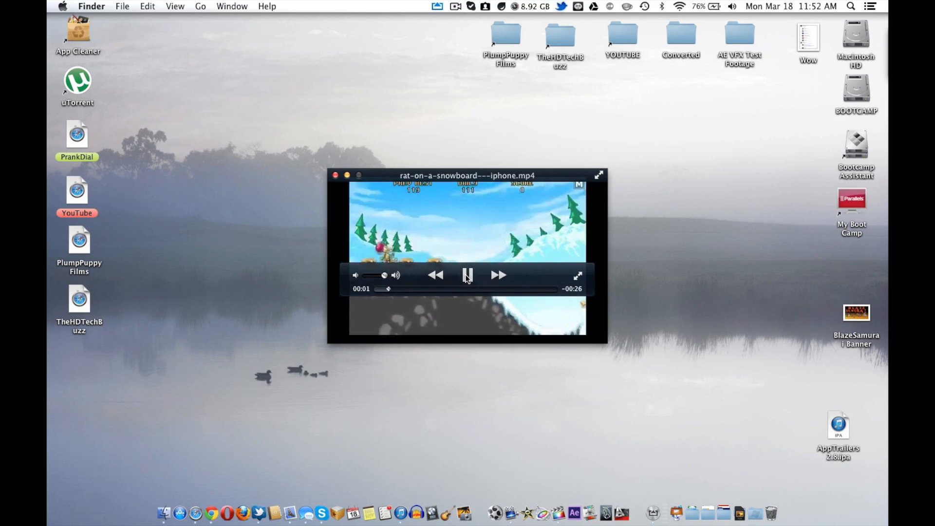
left_click(468, 275)
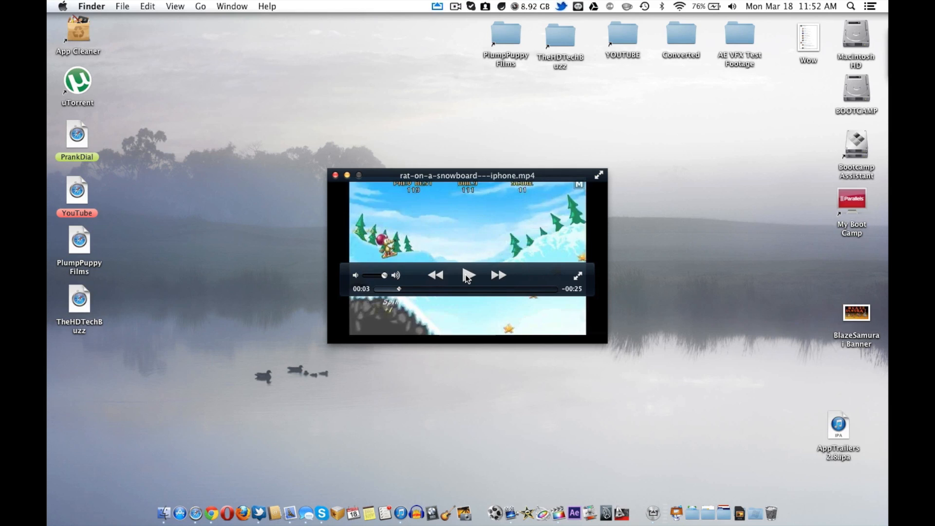
left_click(468, 275)
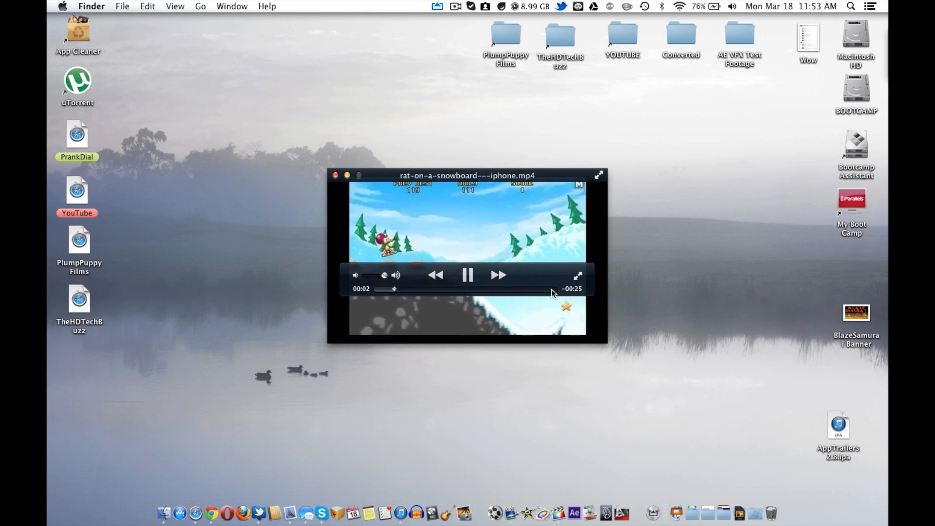
left_click(467, 275)
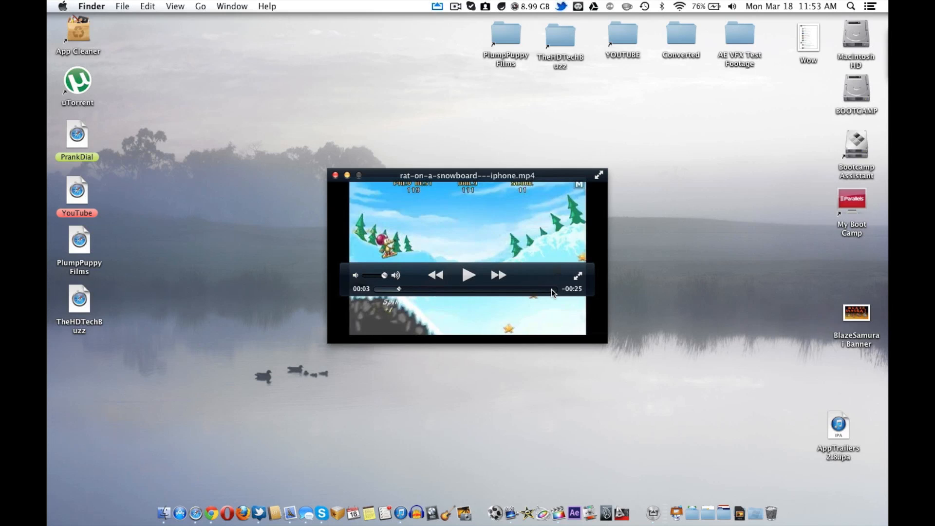
left_click(468, 274)
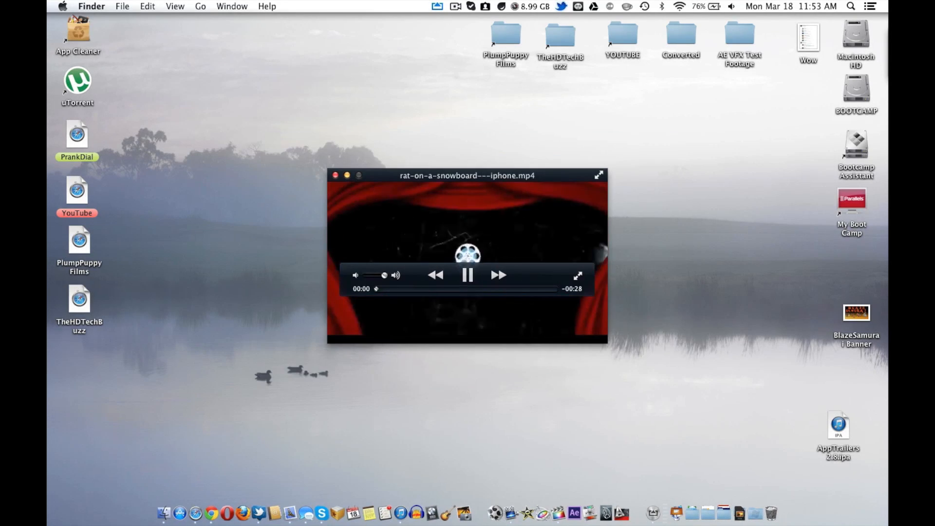
left_click(468, 275)
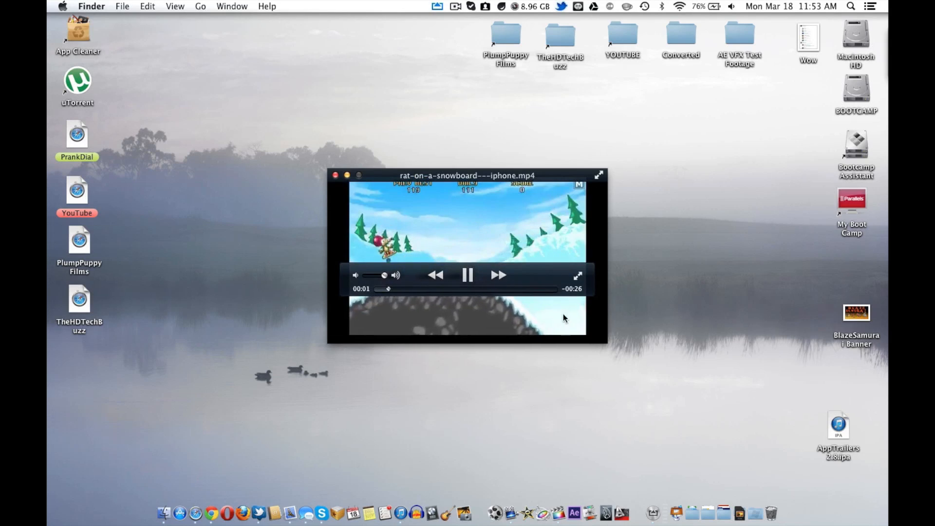
left_click_drag(387, 289, 539, 289)
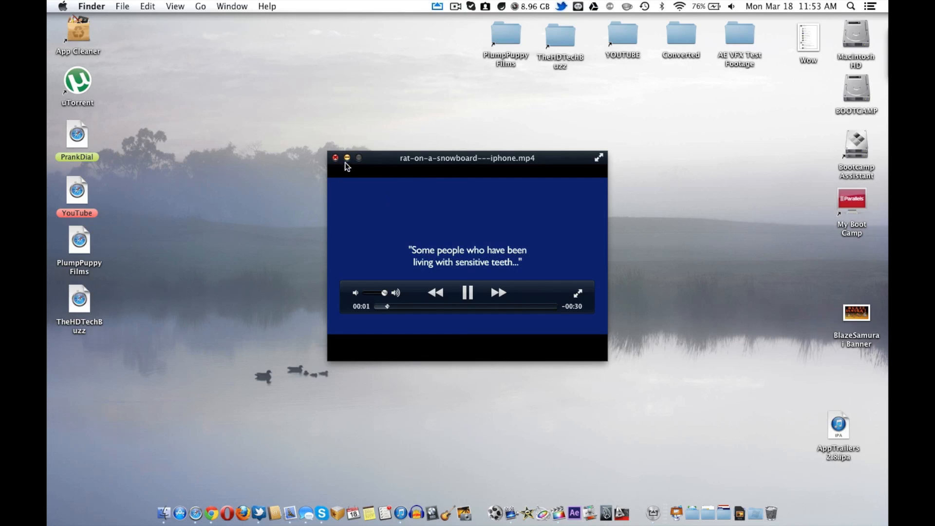
left_click_drag(382, 306, 552, 306)
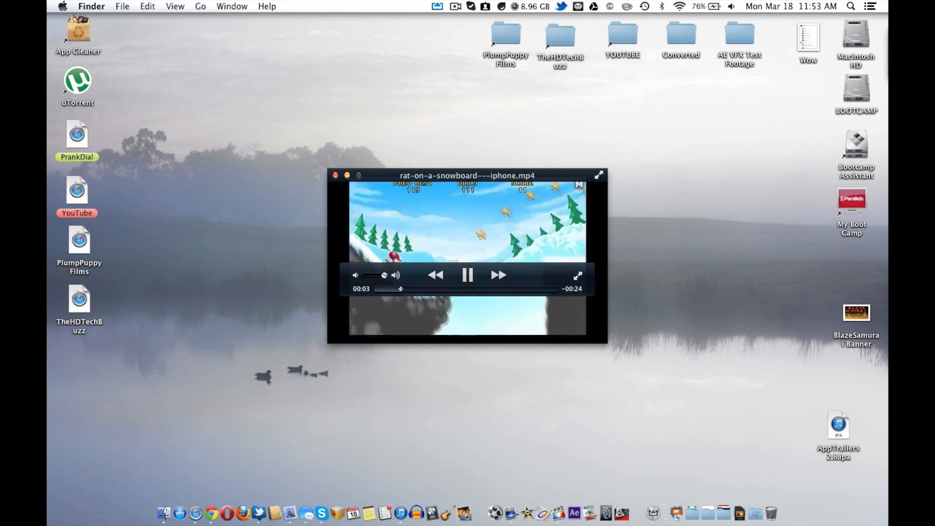
- Pause the trailer and close its playback window, leaving the Mac desktop
left_click(468, 274)
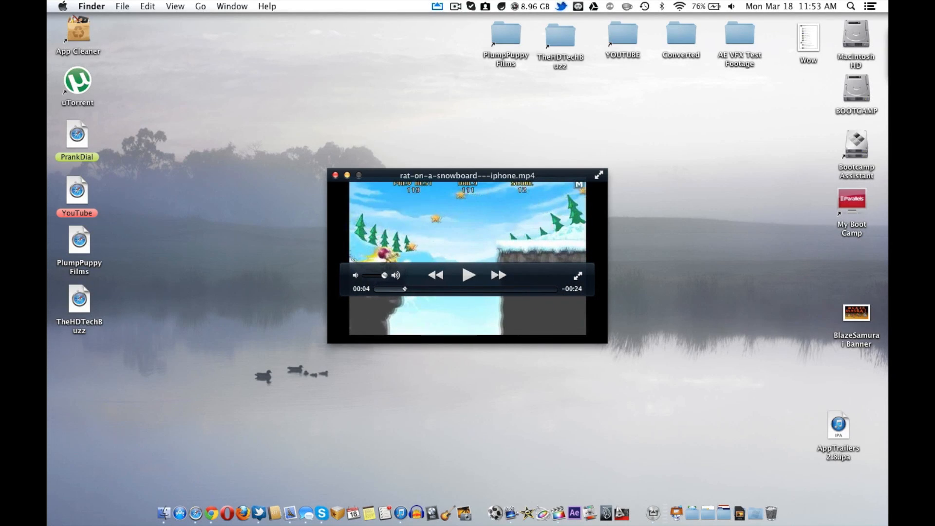
left_click(336, 176)
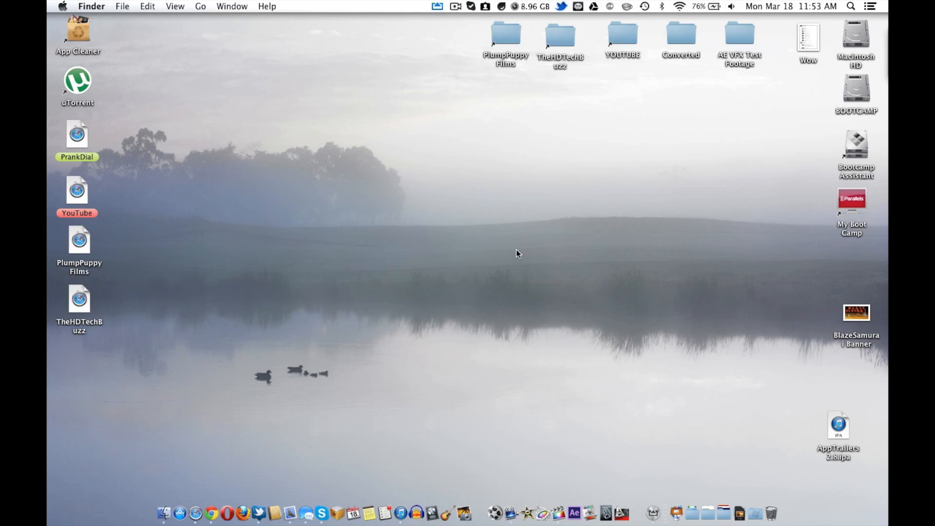